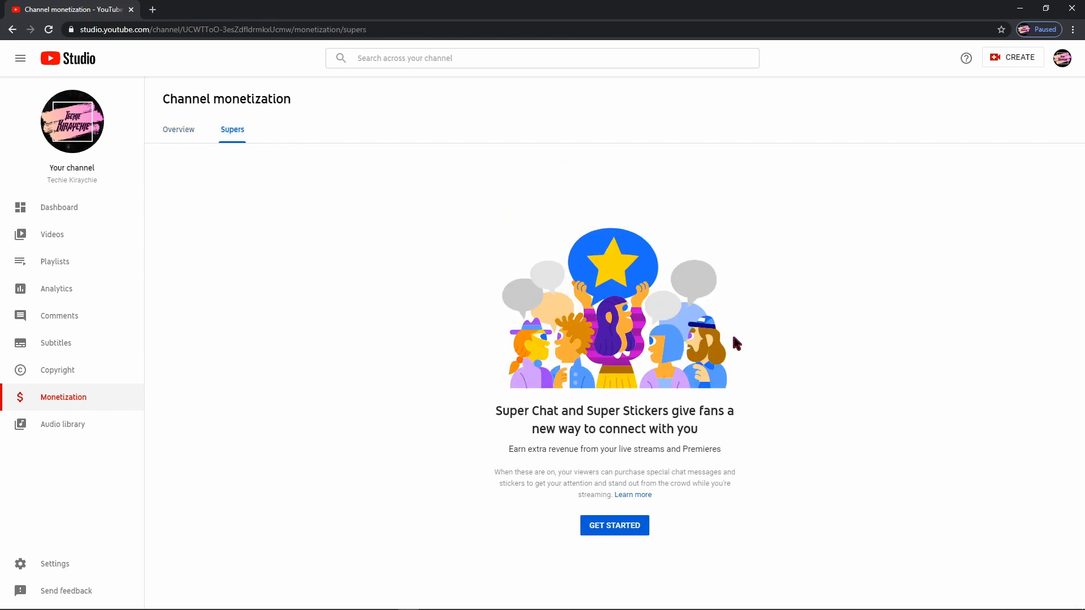
{"action": "mouse_move", "coordinate": [706, 430]}
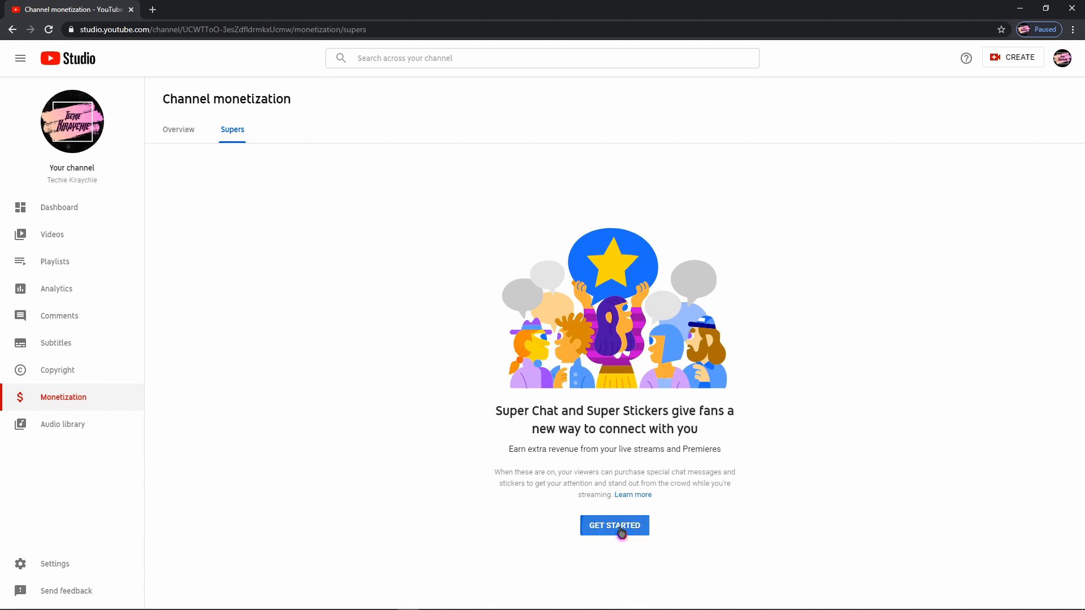
Step: Start Supers setup and scroll through the Commerce Product Addendum to its final terms
{"action": "left_click", "coordinate": [615, 526]}
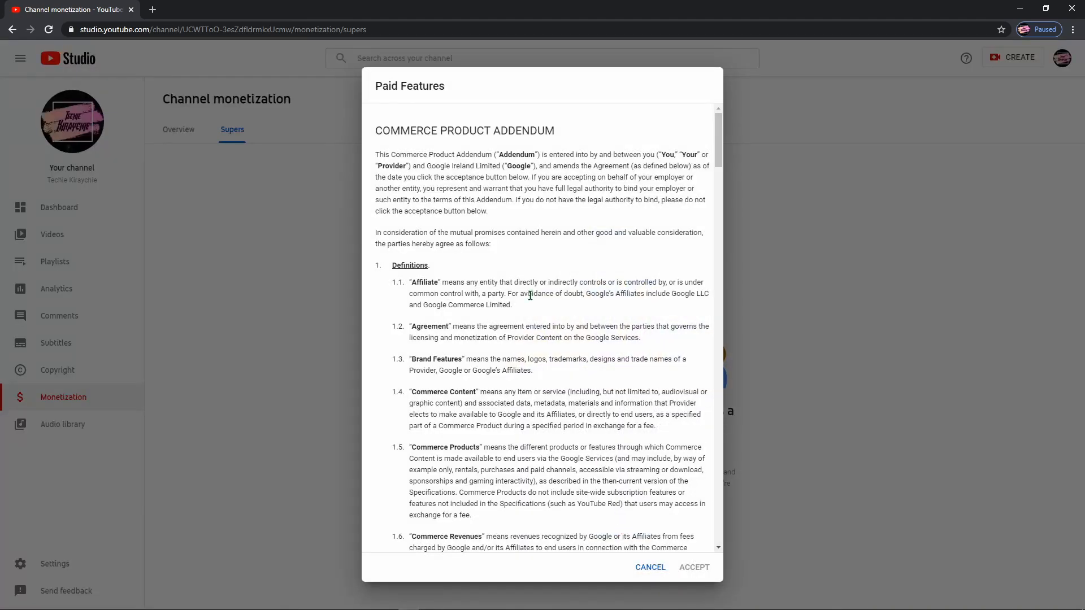
{"action": "scroll", "scroll_direction": "down", "scroll_amount": 3}
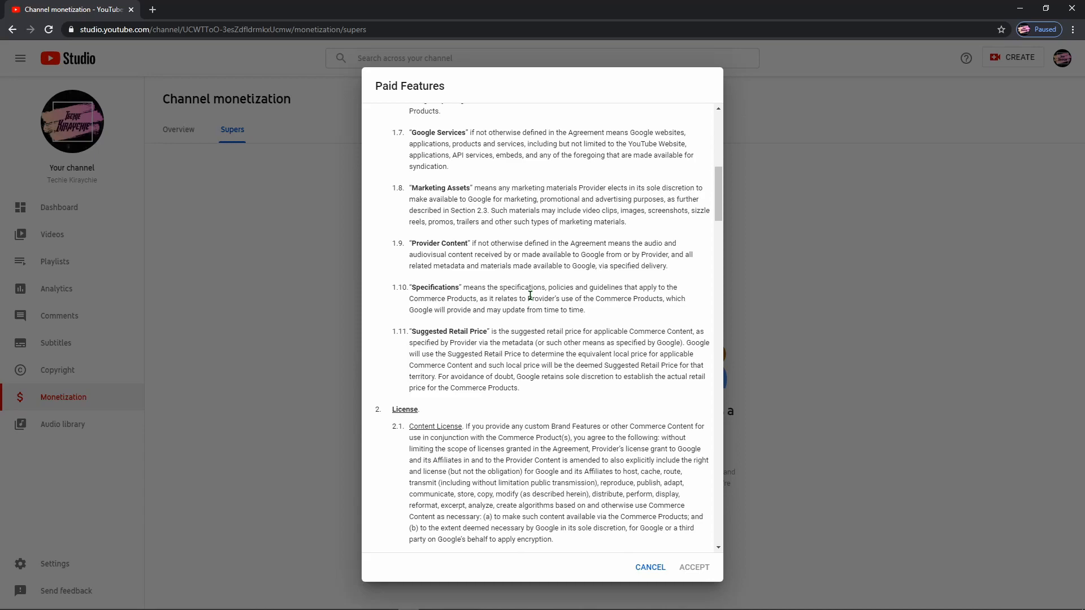
{"action": "scroll", "scroll_direction": "down", "scroll_amount": 3}
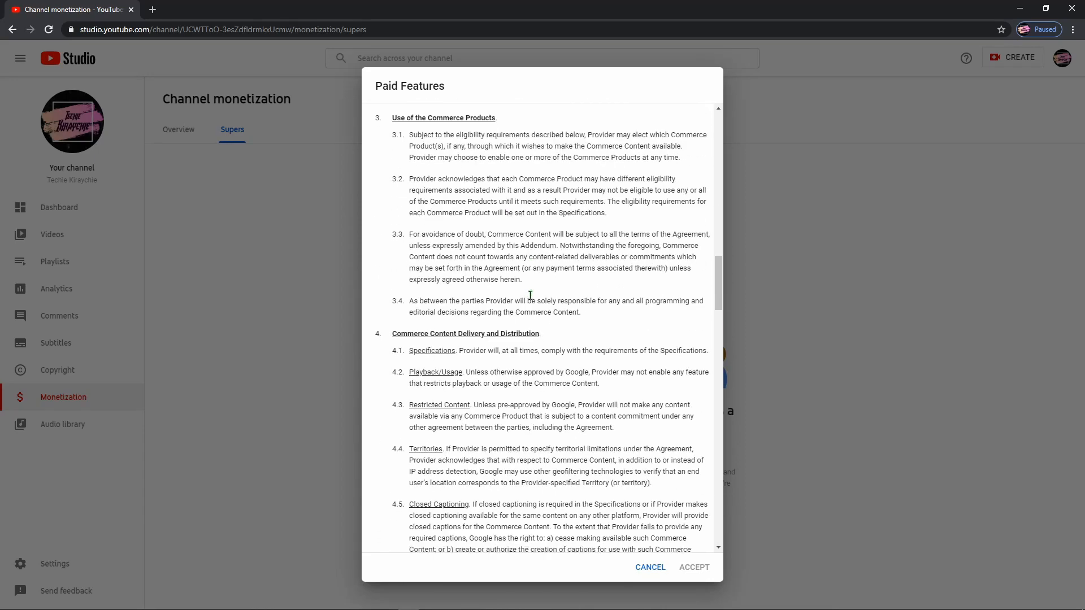
{"action": "scroll", "scroll_direction": "down", "scroll_amount": 3}
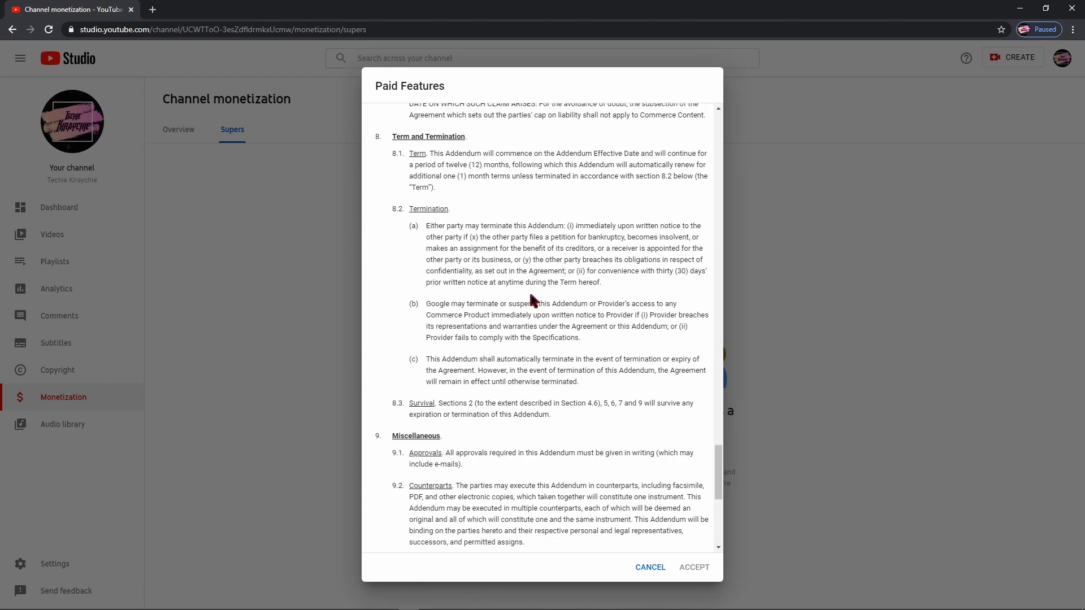
{"action": "scroll", "scroll_direction": "down", "scroll_amount": 3}
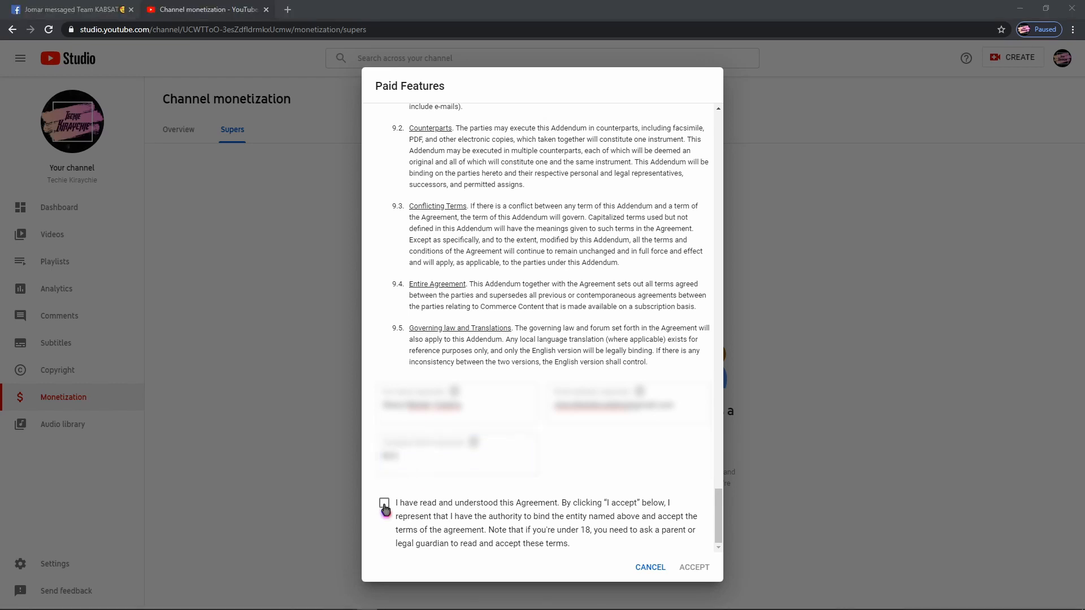
Step: Tick 'I have read and understood this Agreement' and accept the addendum
{"action": "left_click", "coordinate": [384, 503]}
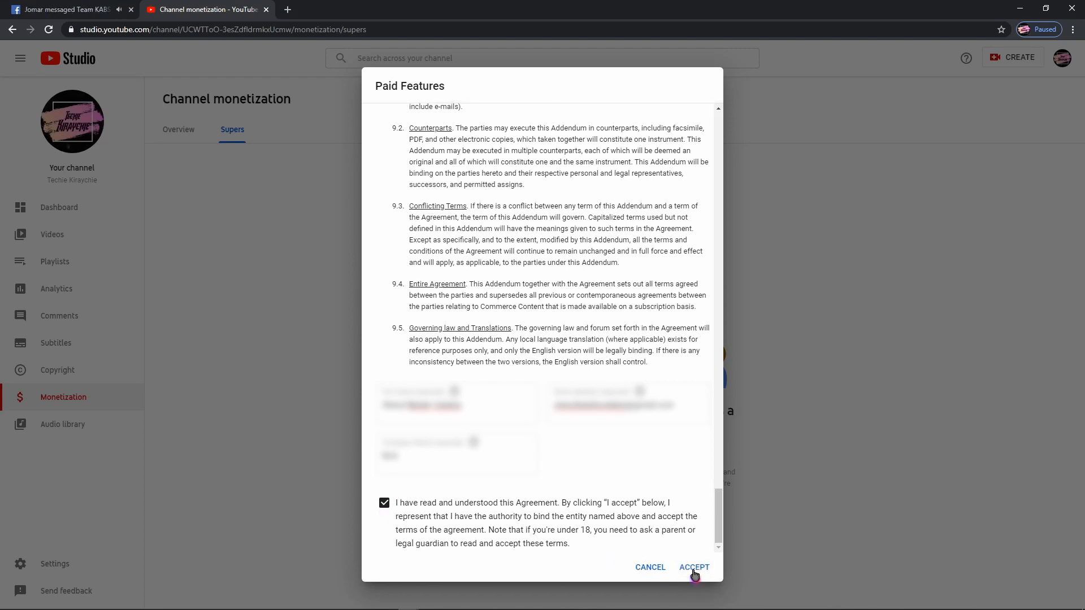
{"action": "left_click", "coordinate": [694, 566]}
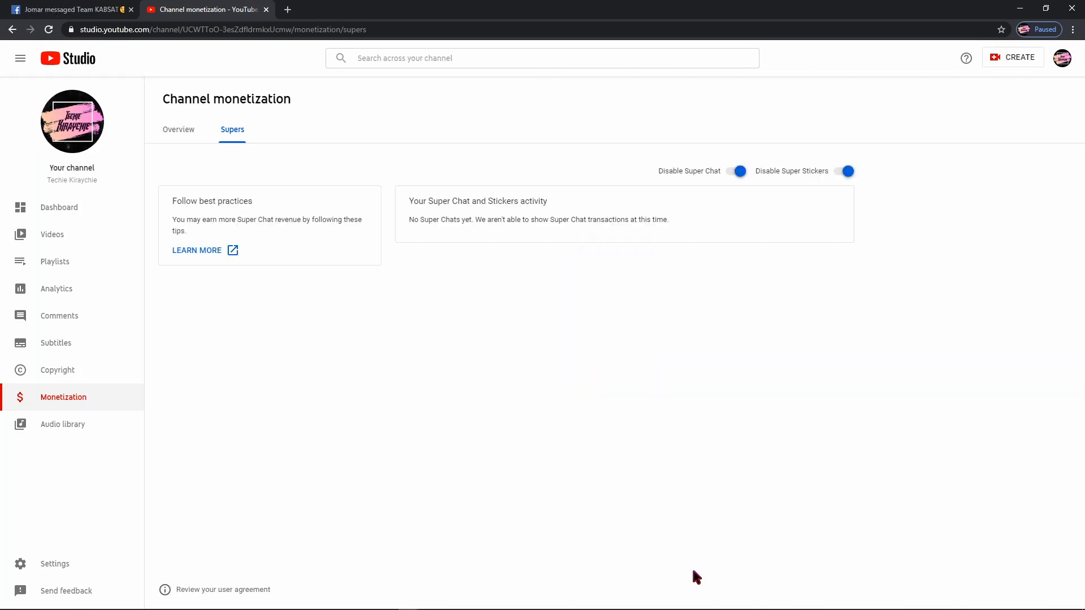